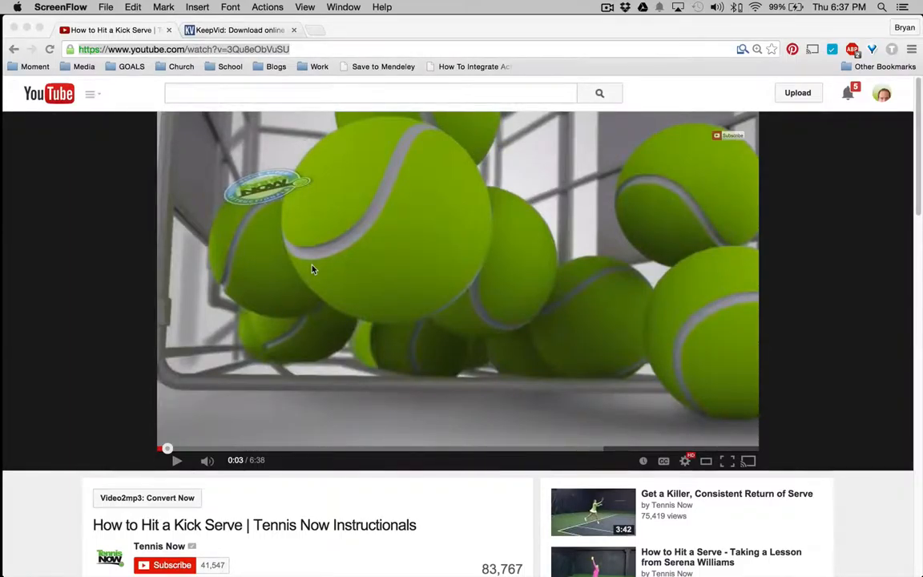
{"action": "mouse_move", "coordinate": [131, 547]}
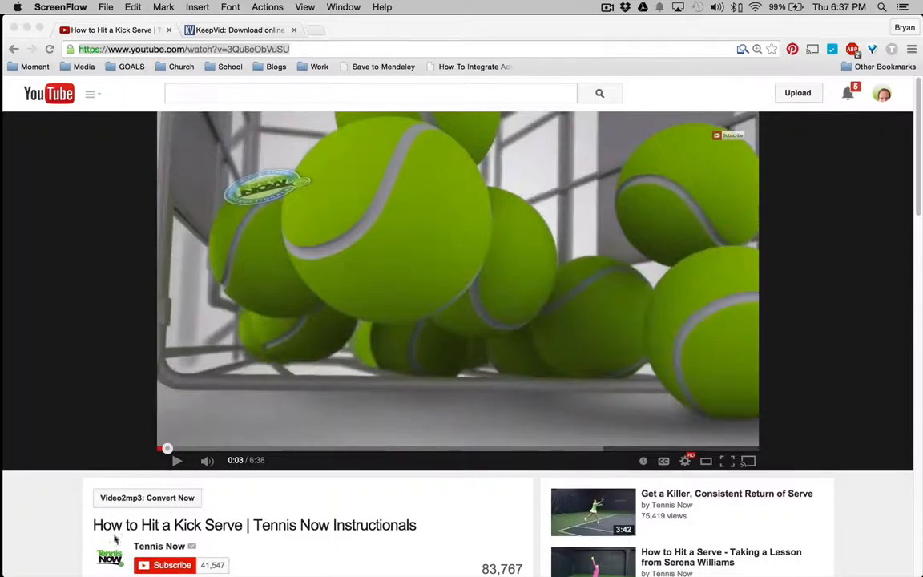
{"action": "mouse_move", "coordinate": [115, 497]}
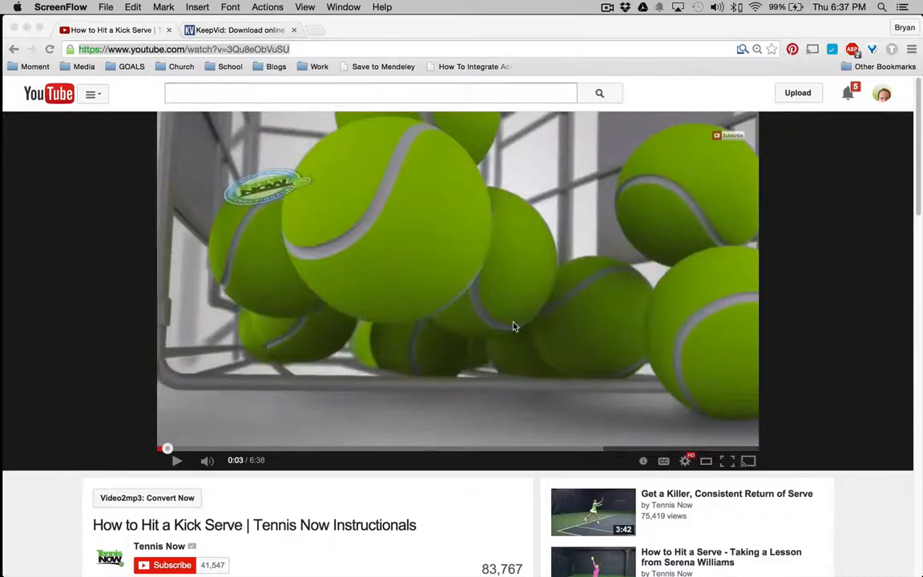
{"action": "mouse_move", "coordinate": [189, 525]}
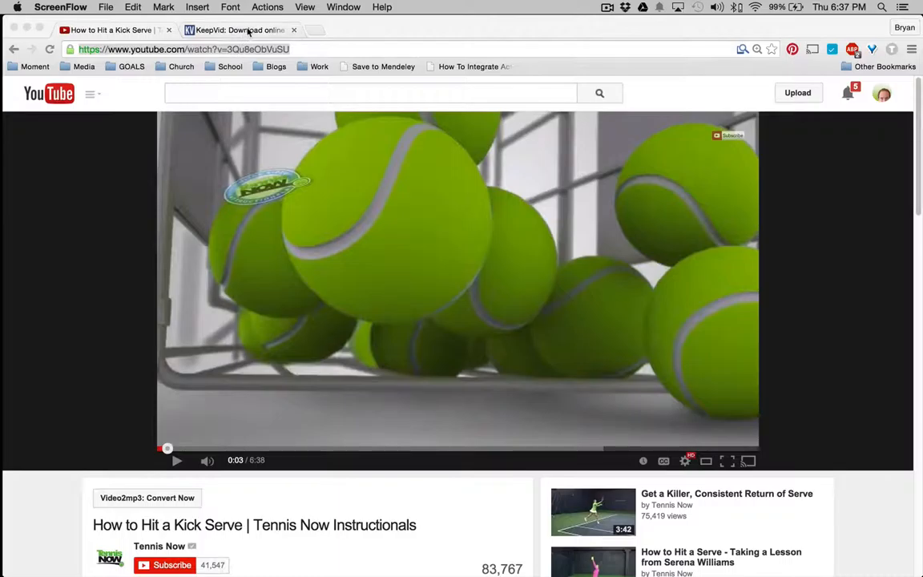
{"action": "left_click", "coordinate": [250, 29]}
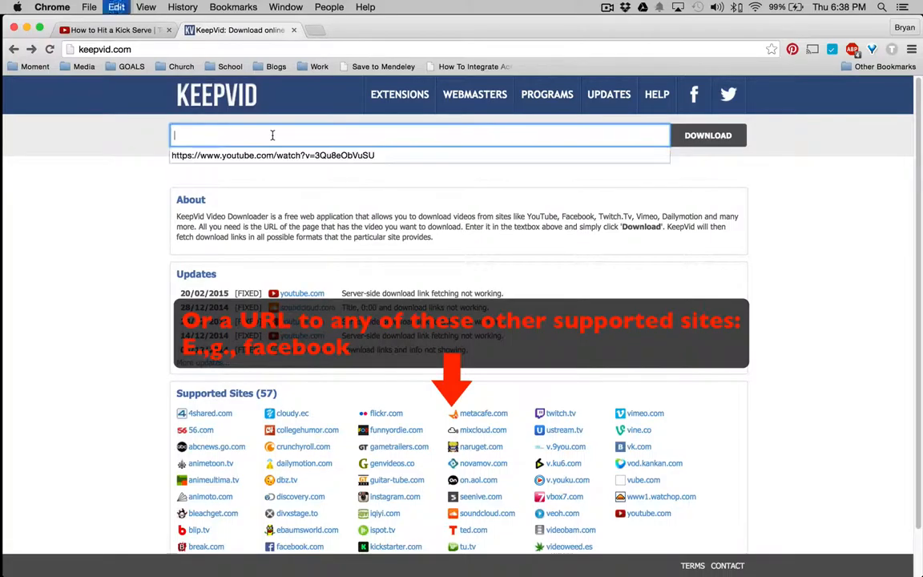
{"action": "type", "text": "https://www.youtube.com/watch?v=3Qu8eObVuSU"}
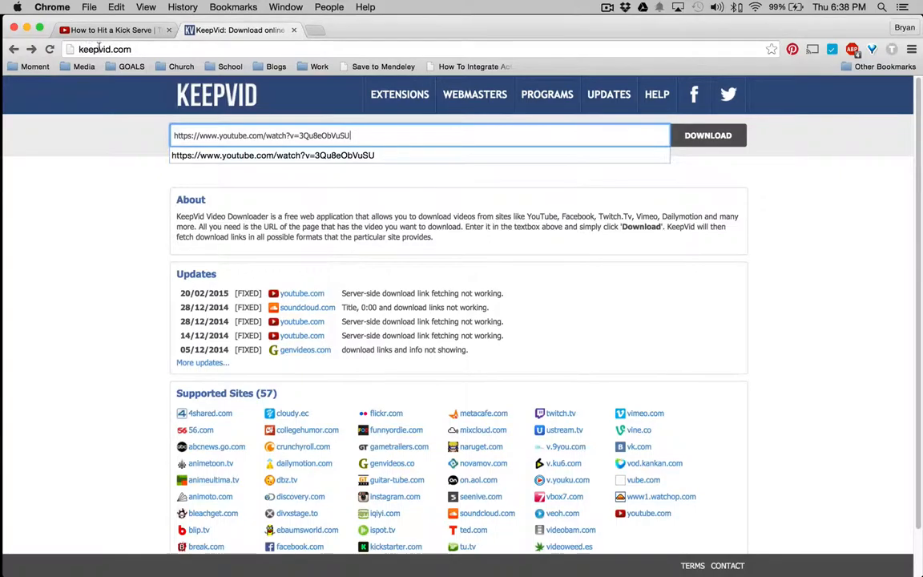
{"action": "left_click", "coordinate": [708, 134]}
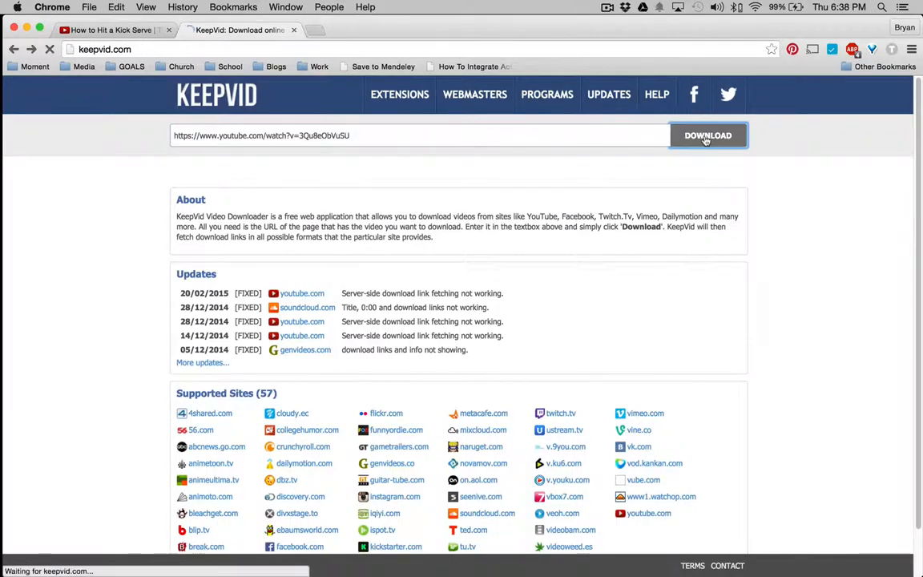
Load KeepVid's results listing MP4, FLV, 3GP, WEBM and MP3 links for the kick serve video
{"action": "left_click", "coordinate": [708, 135]}
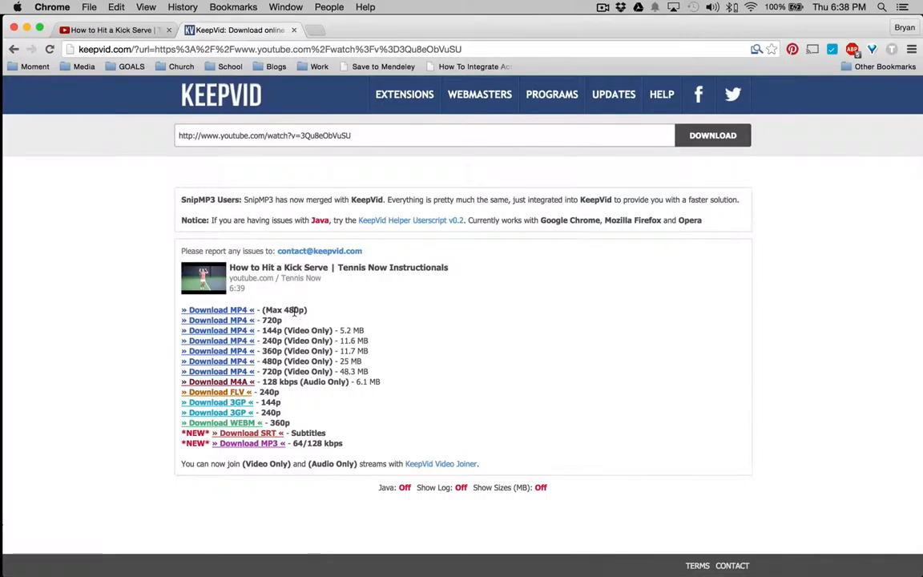
{"action": "mouse_move", "coordinate": [282, 320]}
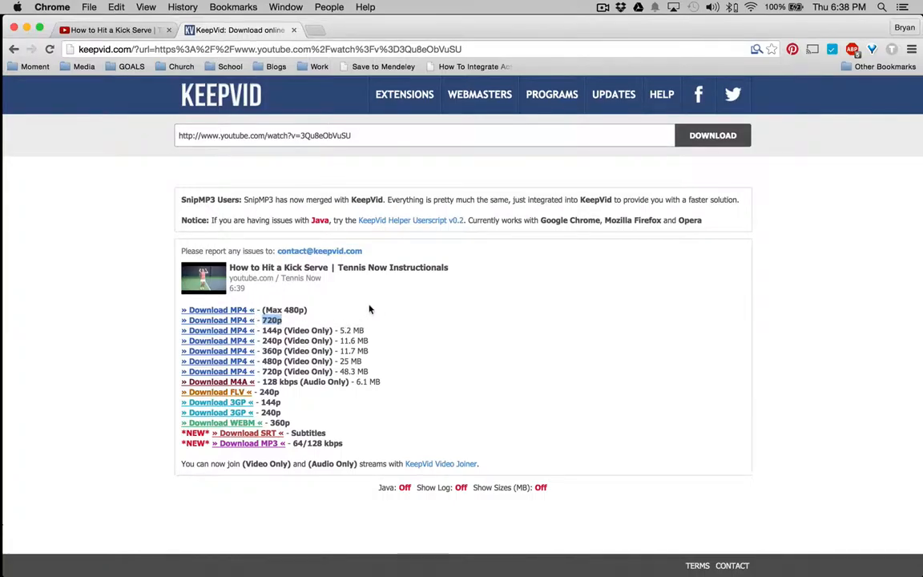
{"action": "mouse_move", "coordinate": [365, 308]}
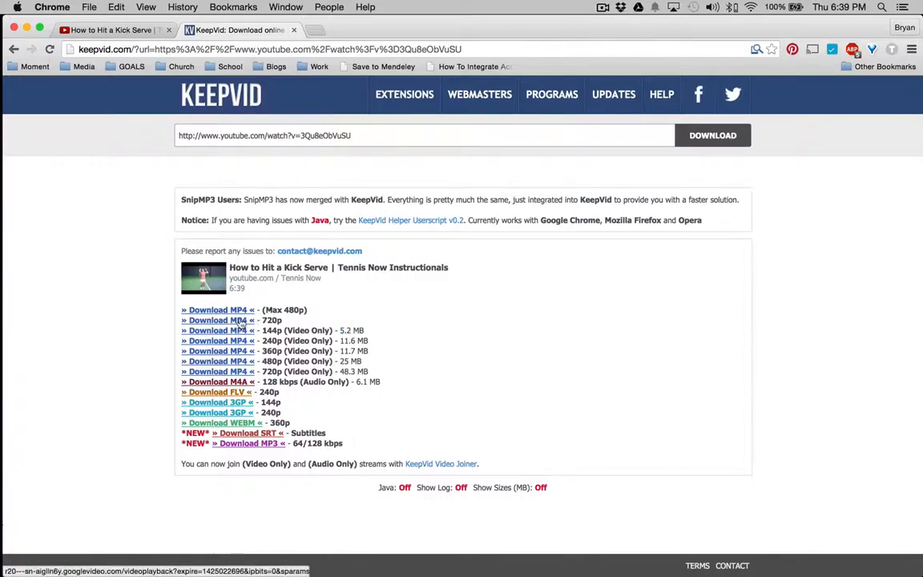
Start the 'Download MP4' link so the kick serve video downloads in Chrome's download bar
{"action": "left_click", "coordinate": [218, 320]}
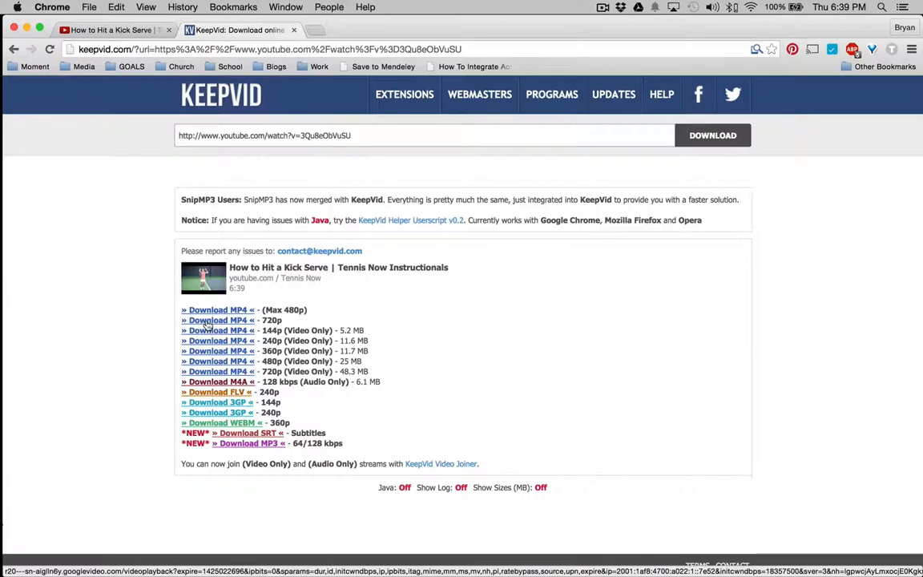
{"action": "mouse_move", "coordinate": [237, 324]}
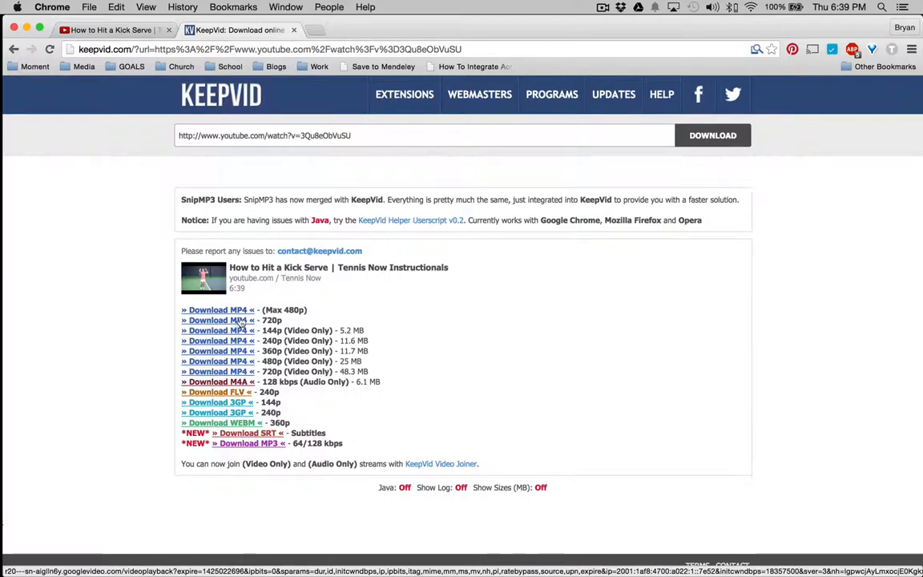
{"action": "left_click", "coordinate": [216, 309]}
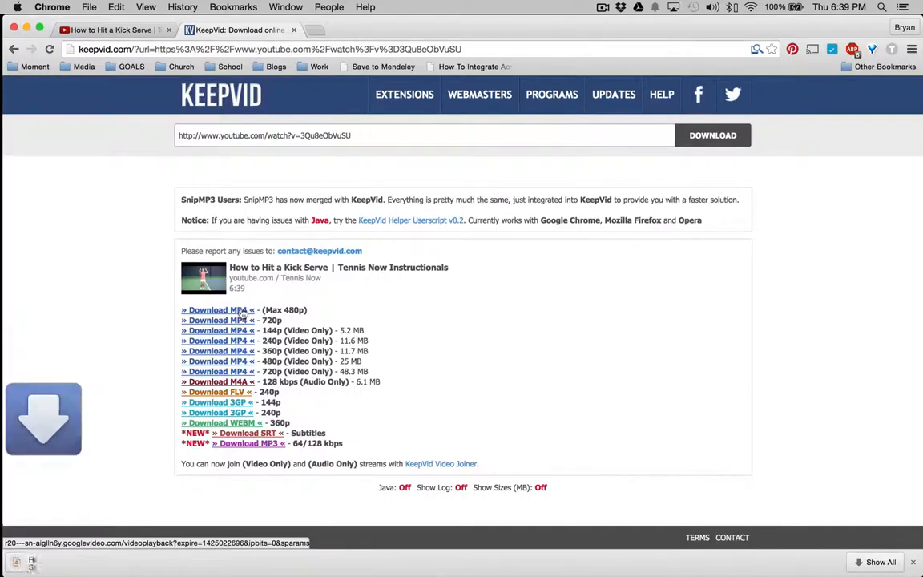
{"action": "left_click", "coordinate": [218, 311]}
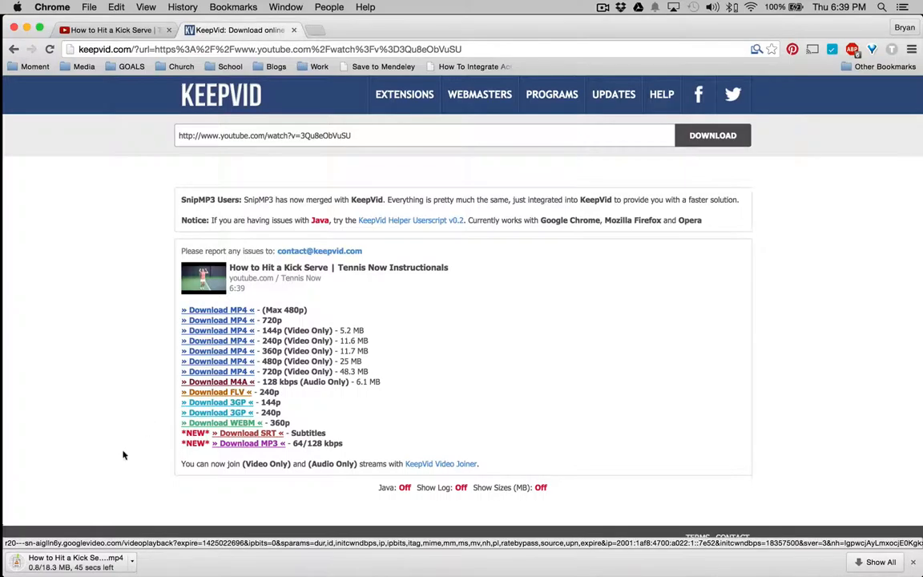